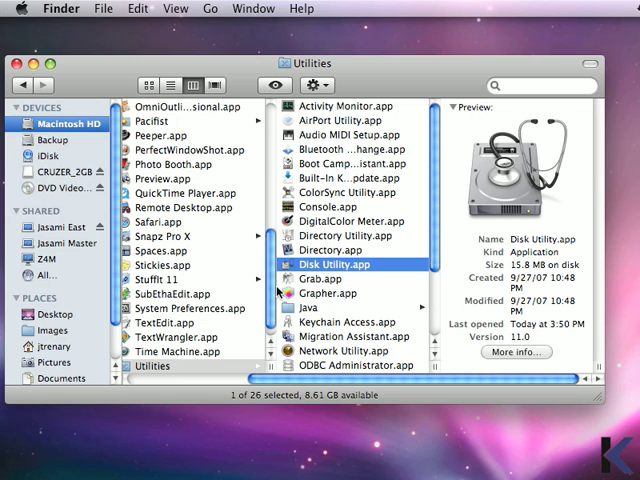
mouse_move(176, 368)
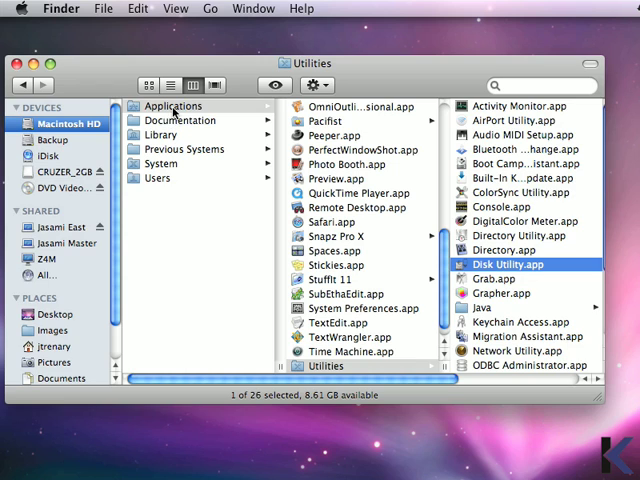
Step: Launch Disk Utility from Applications > Utilities so the 74.5 GB FUJITSU drive's details show
click(172, 106)
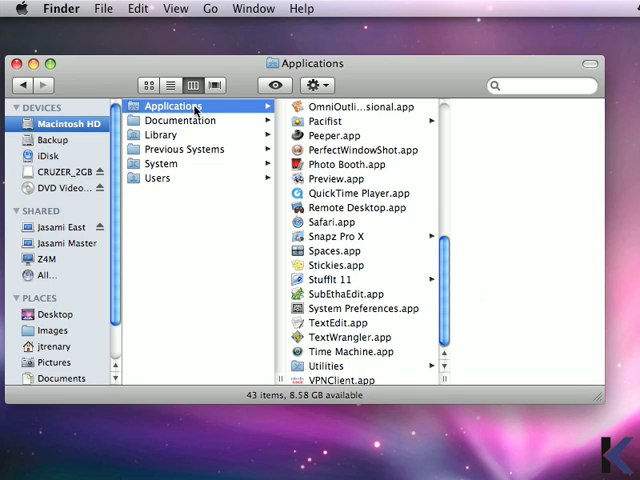
mouse_move(90, 136)
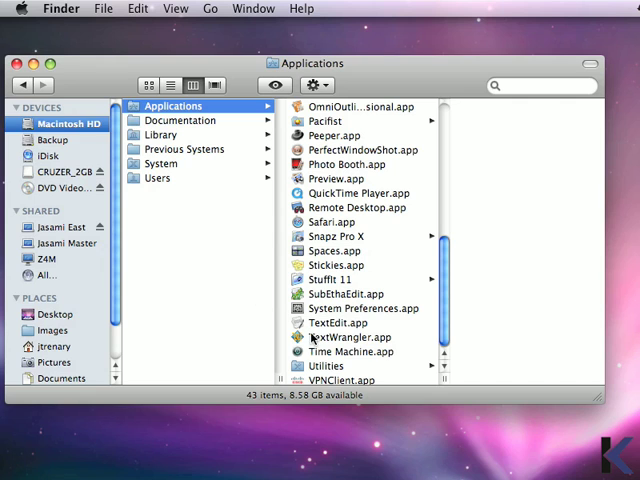
click(324, 366)
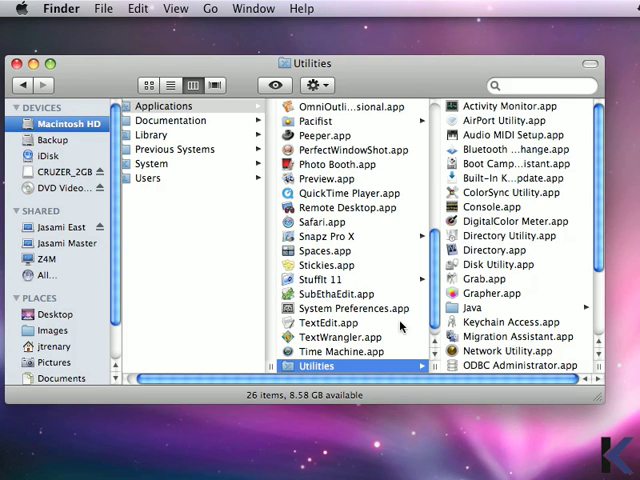
mouse_move(464, 268)
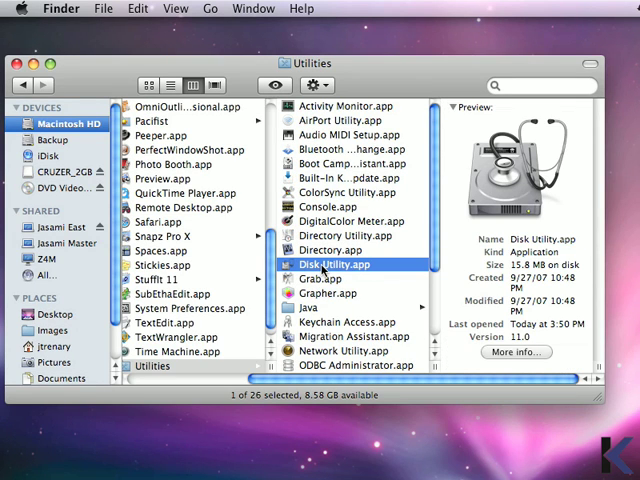
double_click(332, 264)
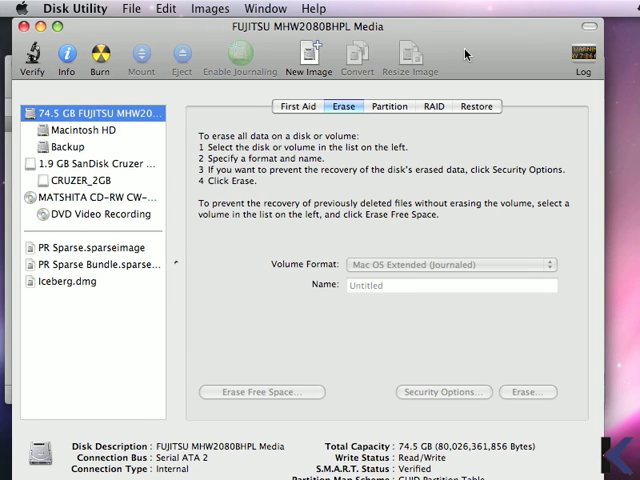
mouse_move(8, 252)
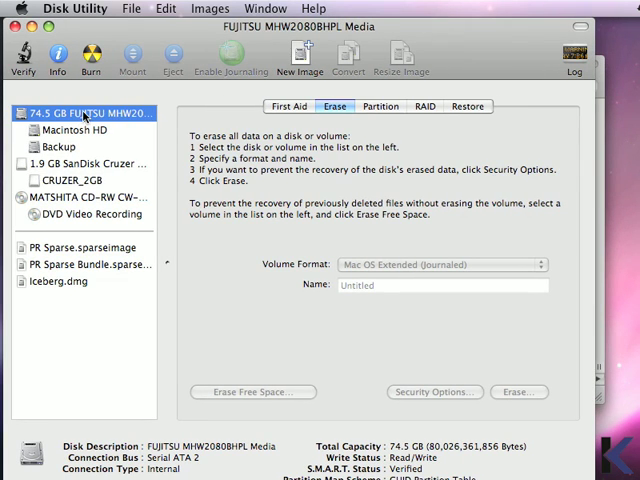
mouse_move(76, 116)
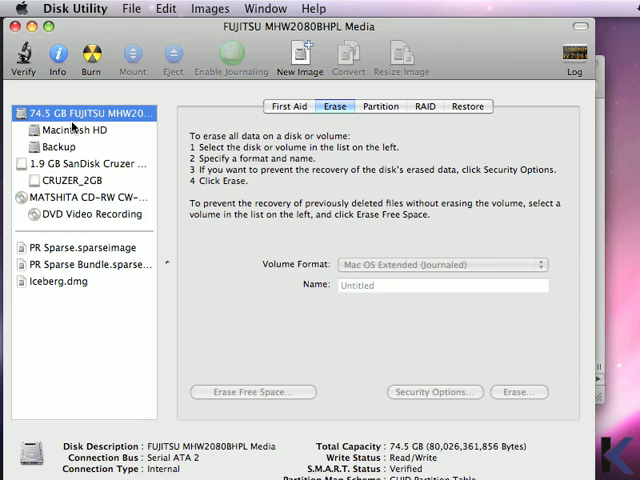
mouse_move(64, 200)
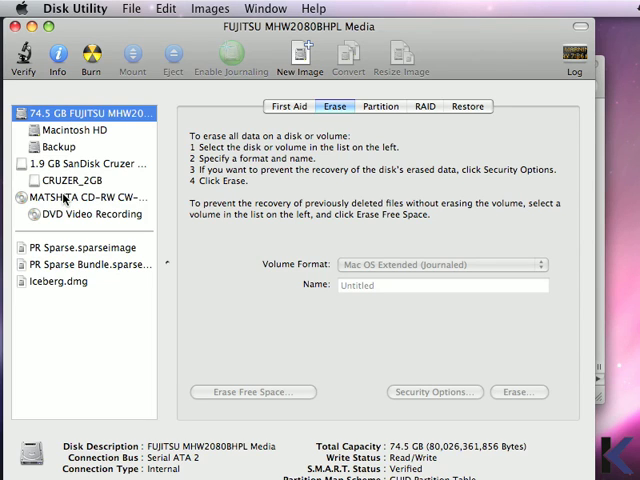
mouse_move(64, 204)
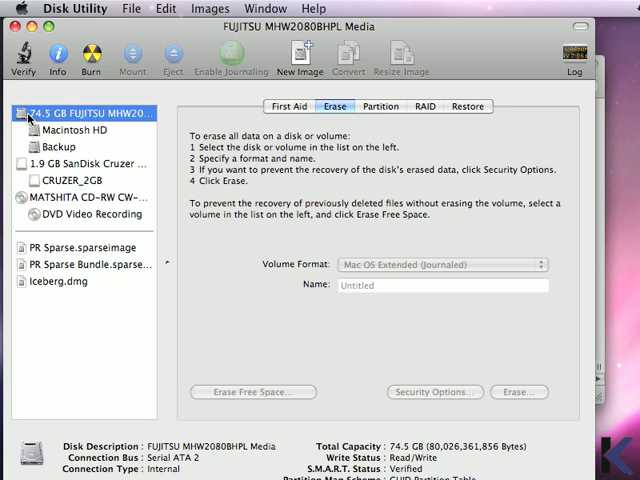
click(68, 130)
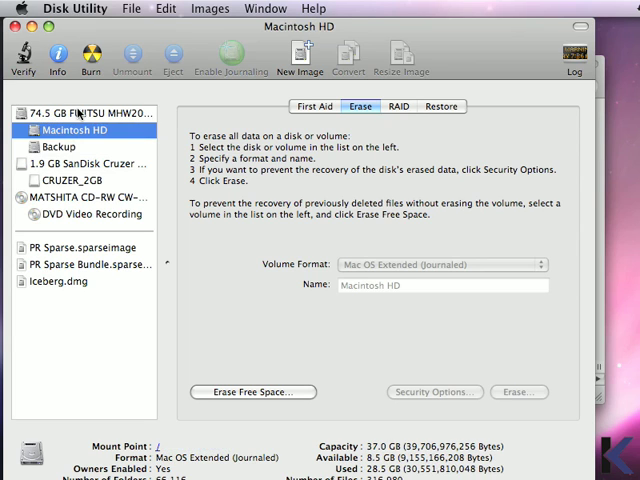
click(84, 112)
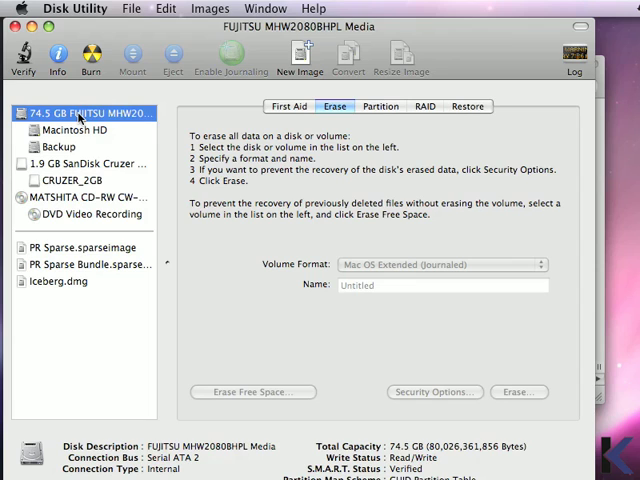
click(76, 130)
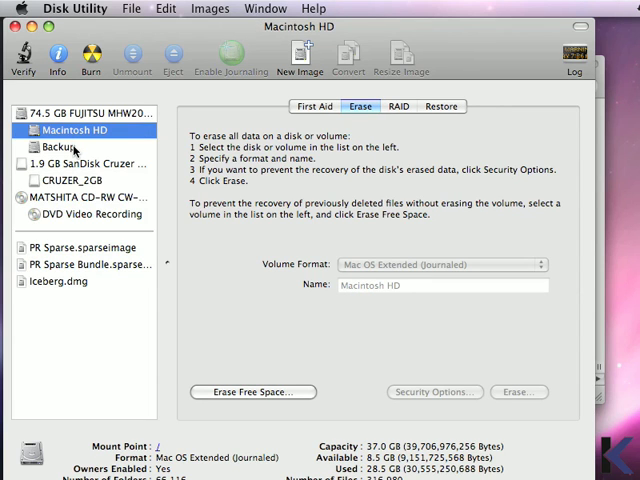
mouse_move(56, 148)
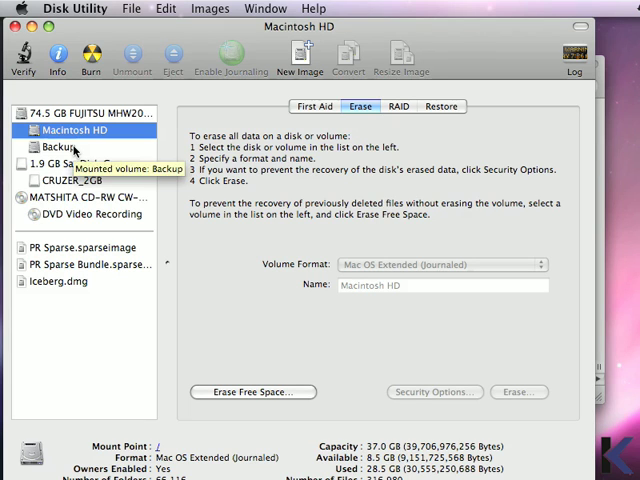
click(62, 146)
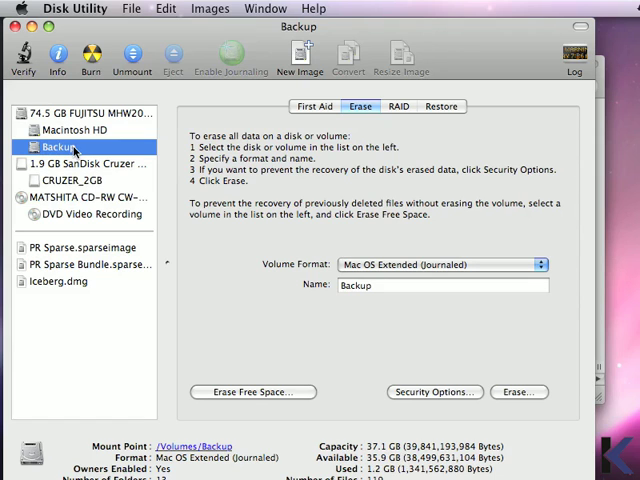
mouse_move(90, 118)
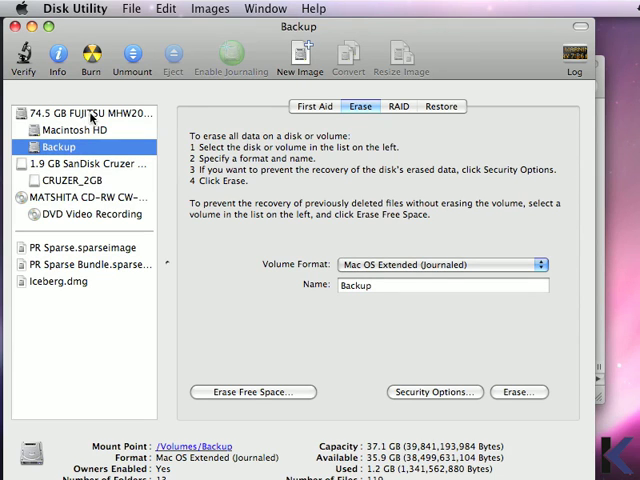
click(84, 112)
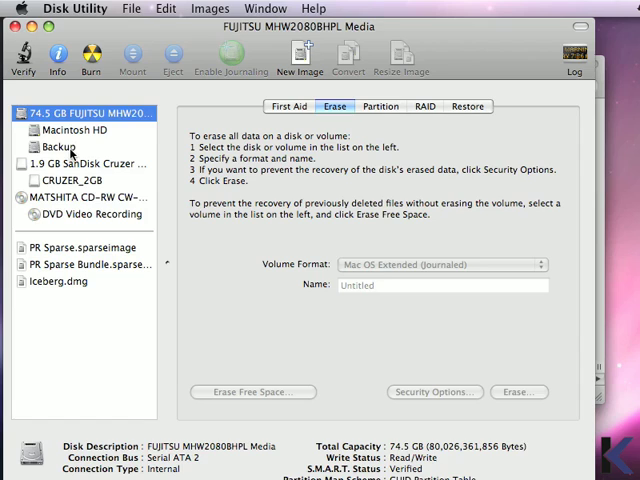
Step: Select the 1.9 GB SanDisk Cruzer Mini USB drive to view its MS-DOS (FAT) details
click(84, 164)
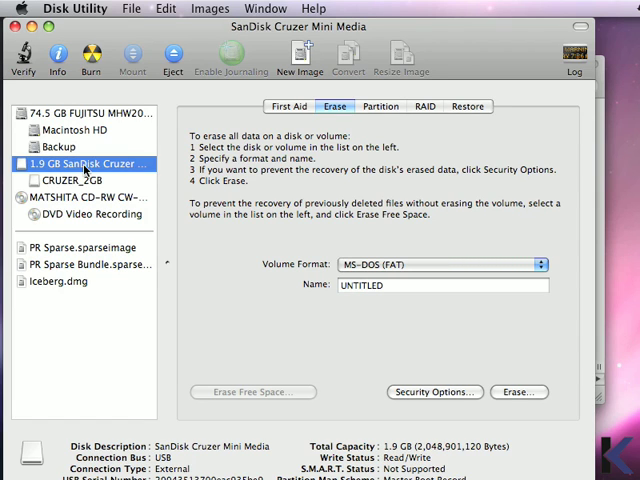
mouse_move(112, 174)
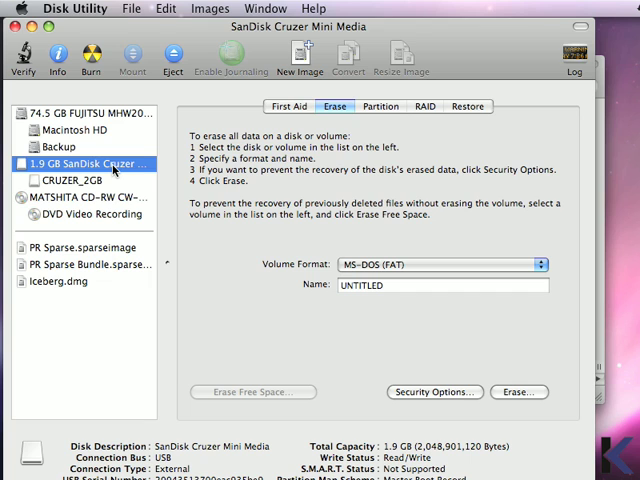
mouse_move(76, 200)
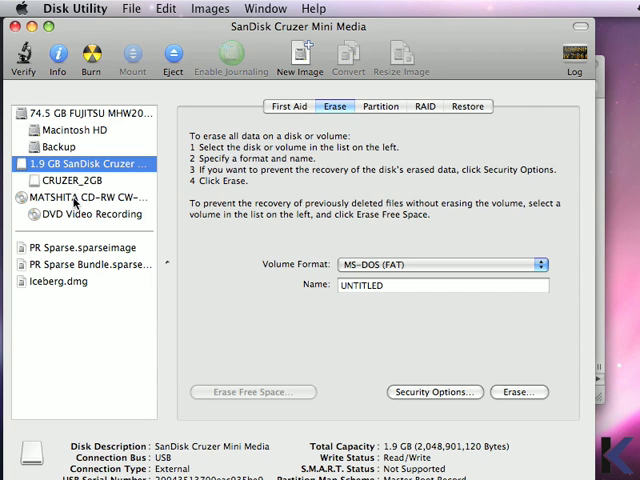
Step: View the MATSHITA CD-RW CW-8221 drive's details, then return to the 74.5 GB FUJITSU drive
click(84, 196)
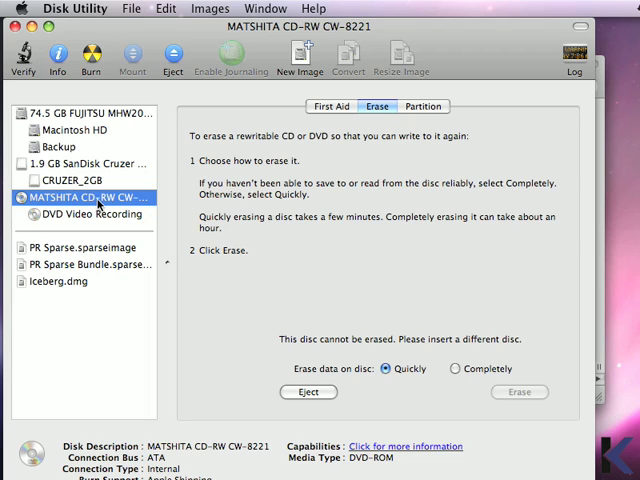
mouse_move(100, 218)
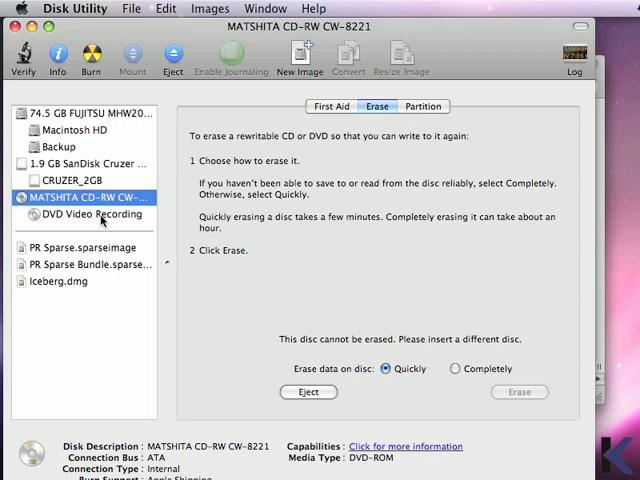
mouse_move(92, 214)
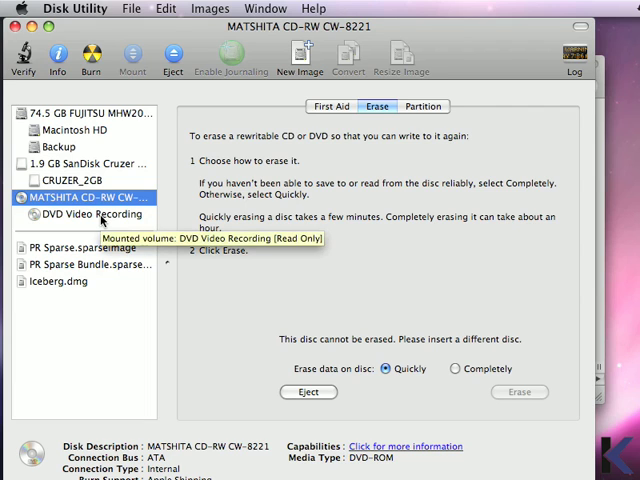
mouse_move(80, 112)
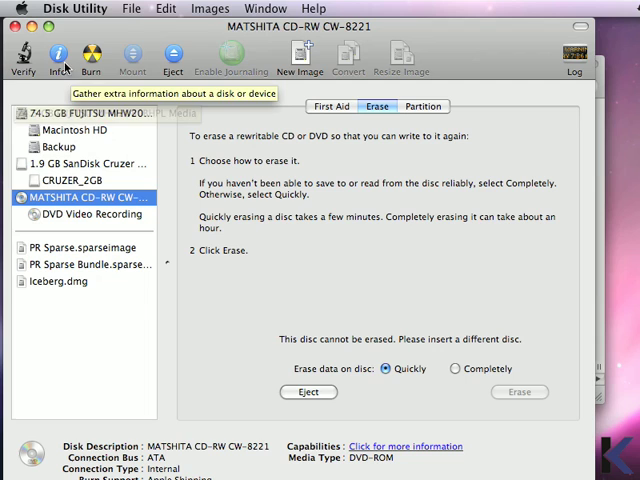
mouse_move(360, 112)
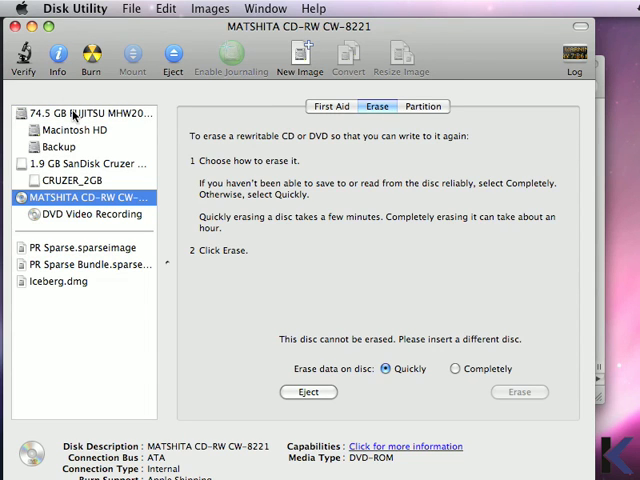
click(84, 112)
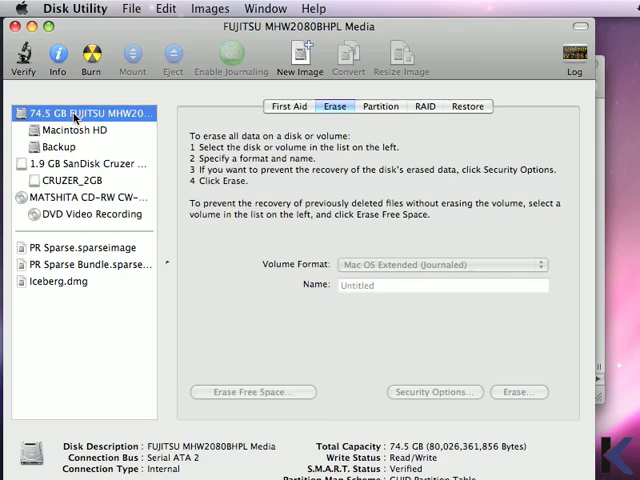